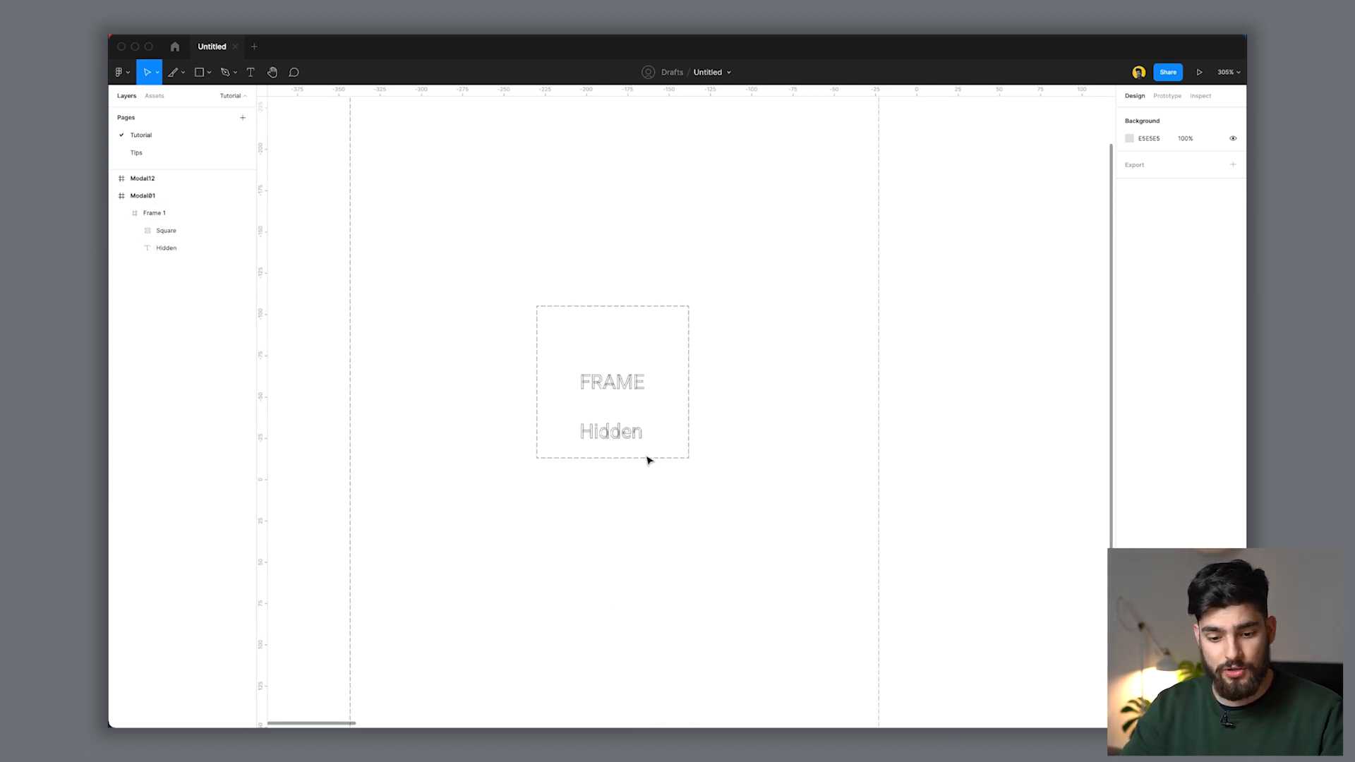
# Step: Copy Frame 1's drop shadow effect and select the unshadowed lower card, Frame 2
pyautogui.click(154, 213)
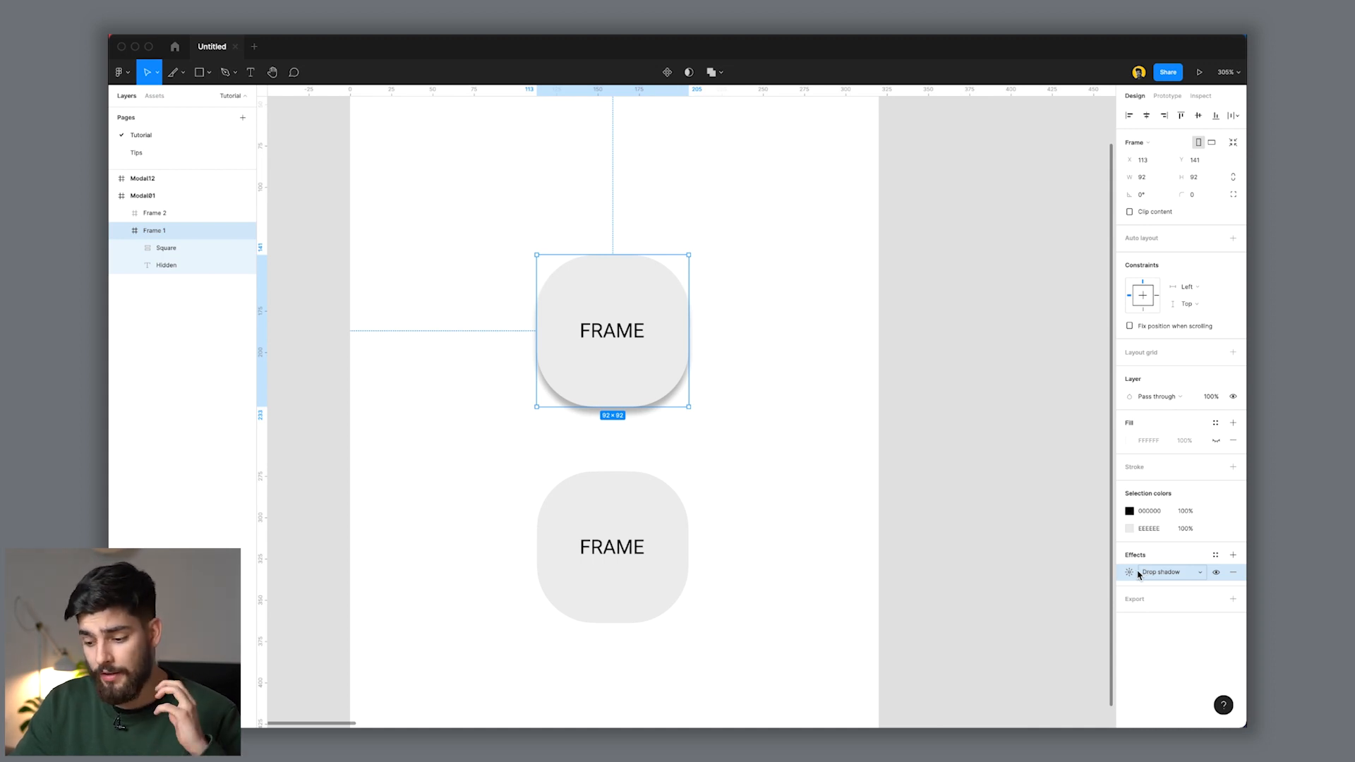
pyautogui.moveTo(1122, 580)
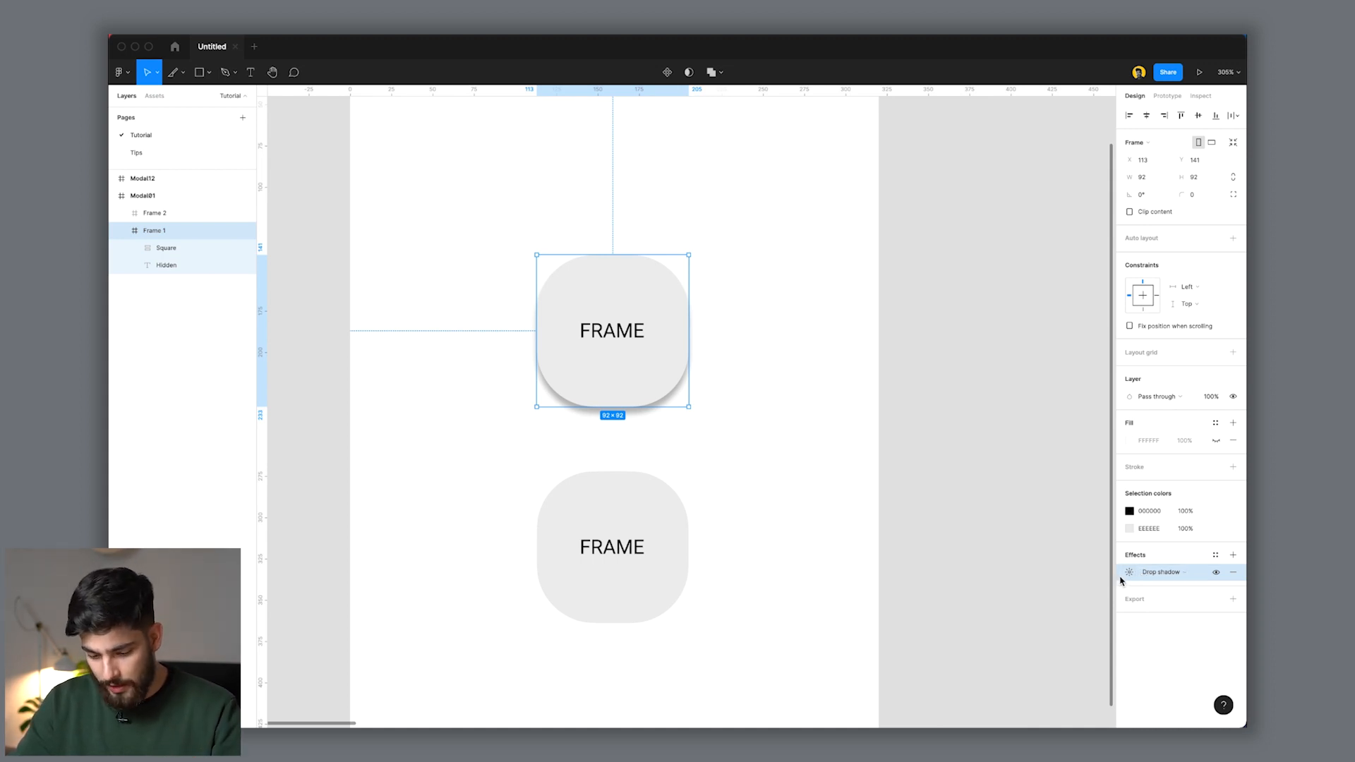
pyautogui.moveTo(772, 559)
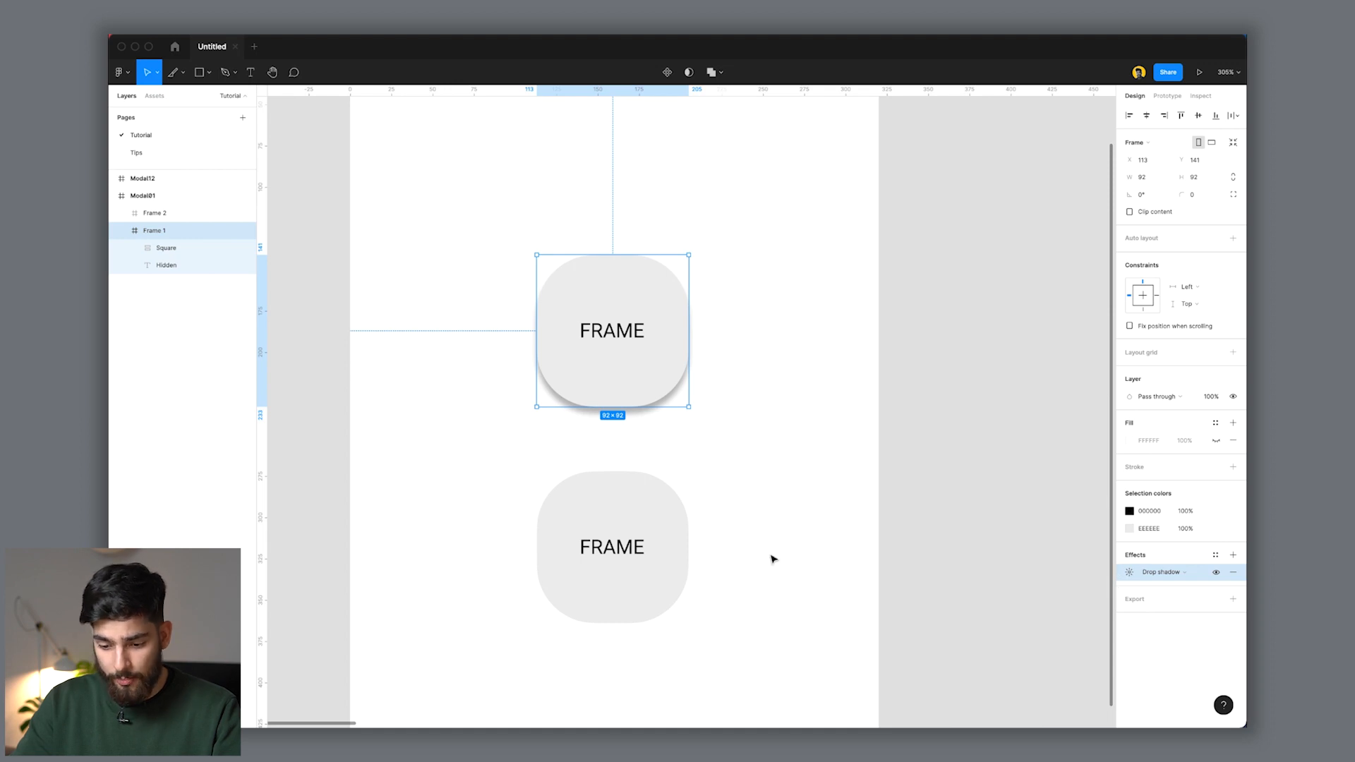
pyautogui.click(611, 546)
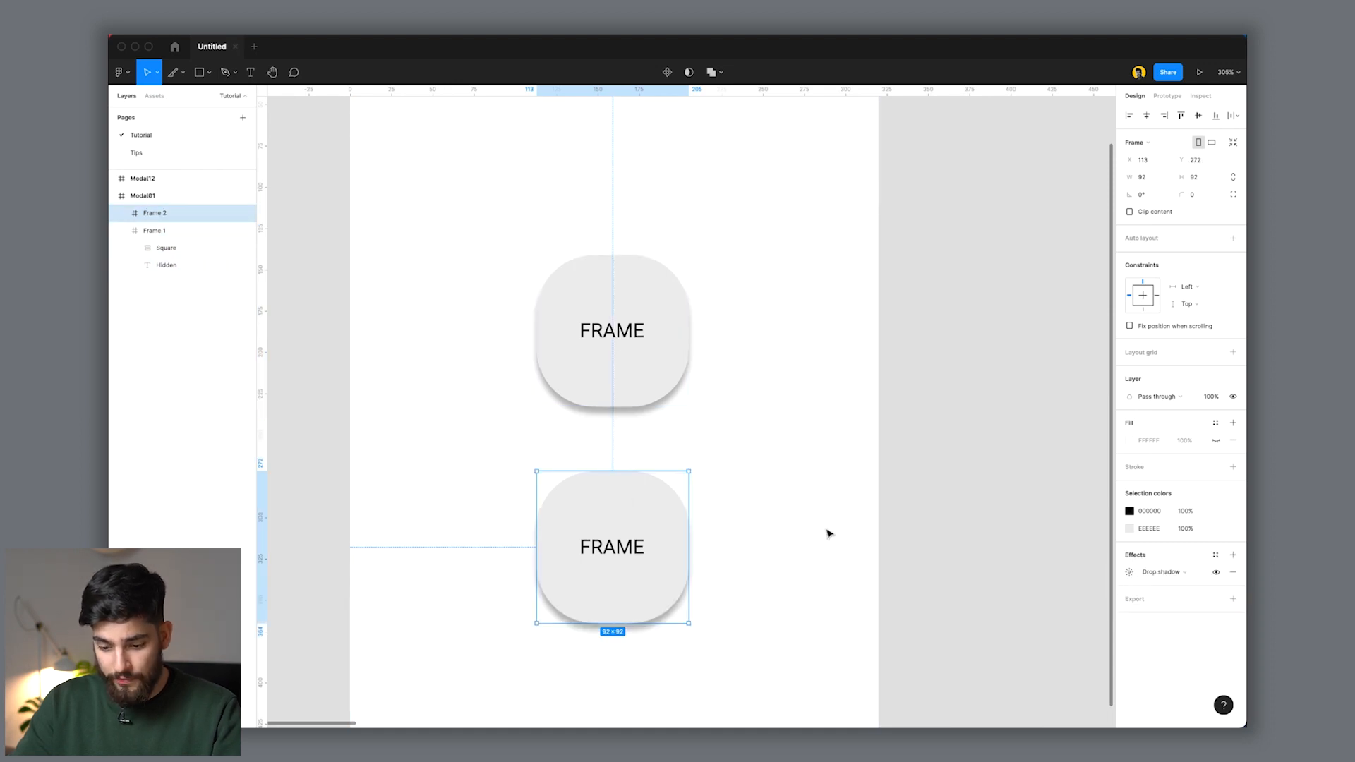
# Step: Paste the copied drop shadow onto Frame 2 so both cards are shadowed
pyautogui.click(444, 363)
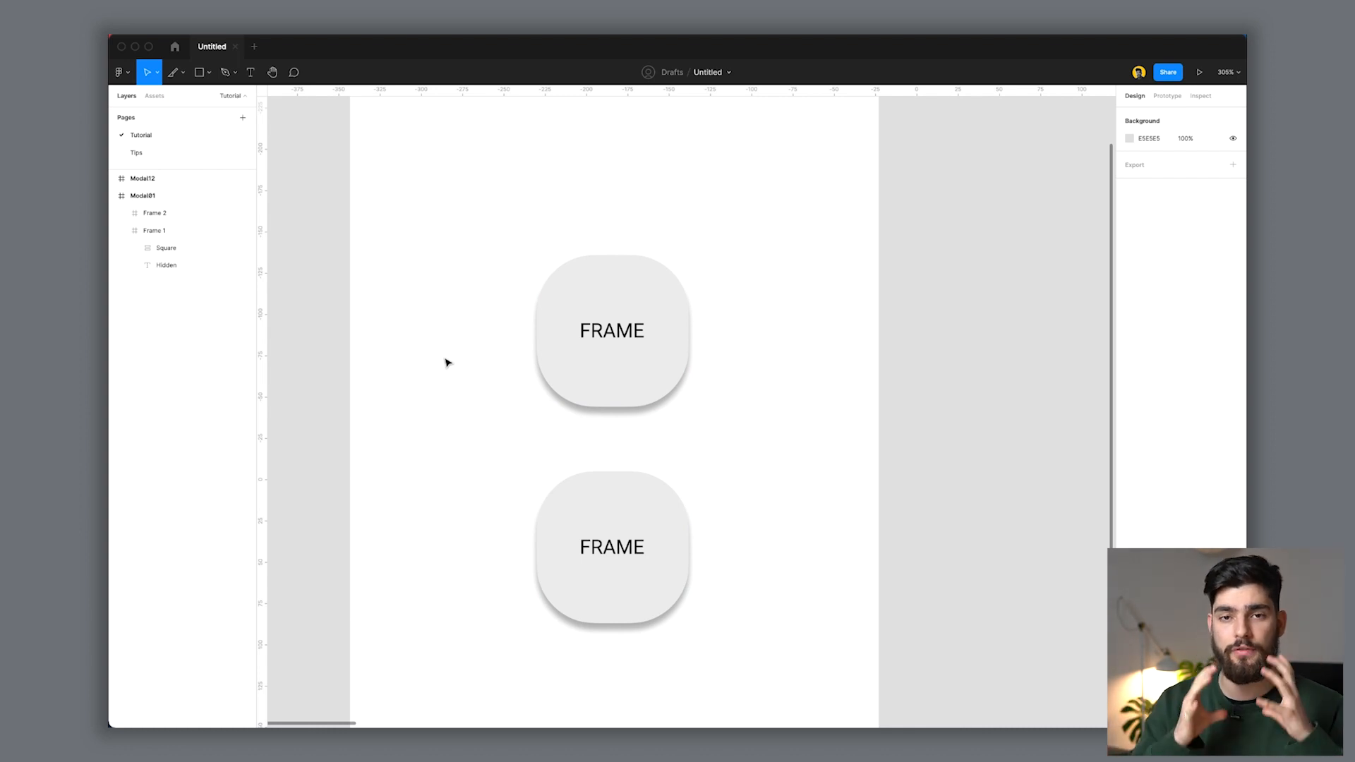
pyautogui.moveTo(197, 262)
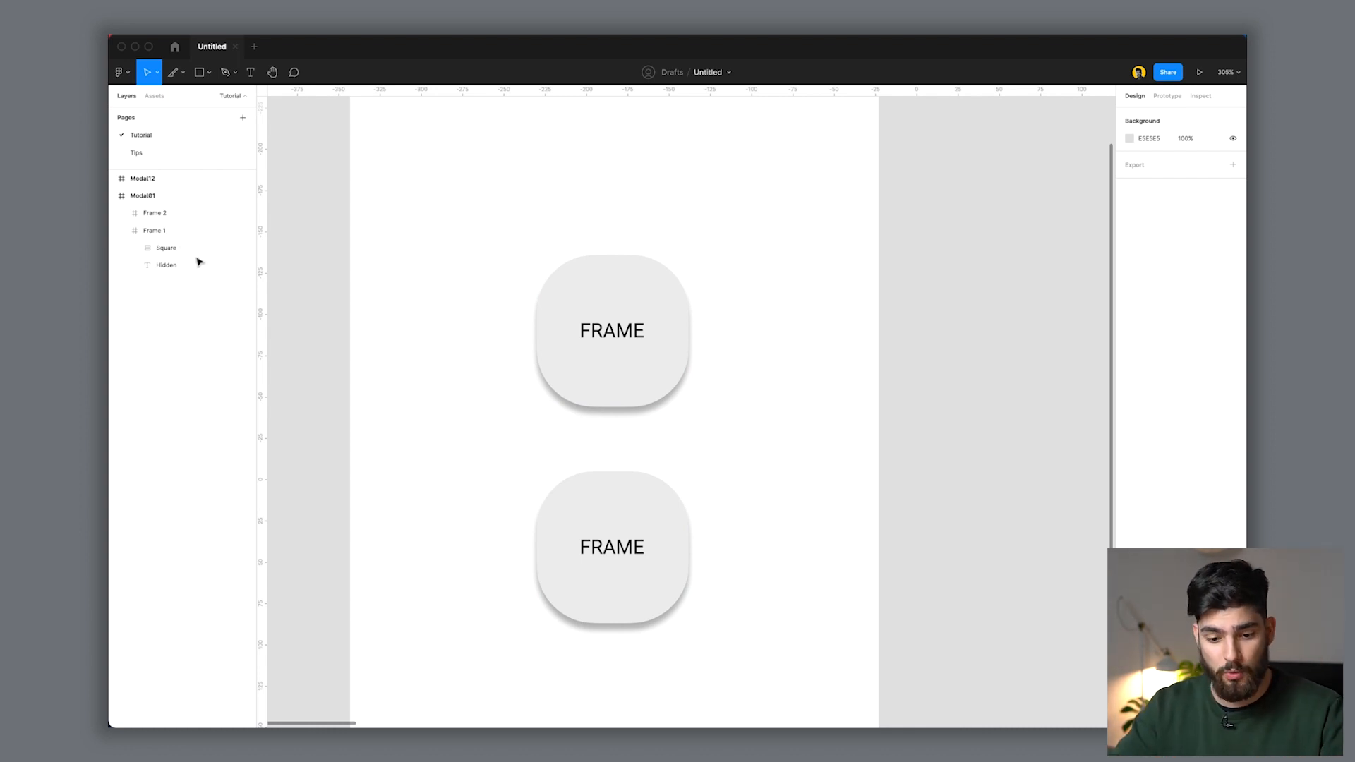